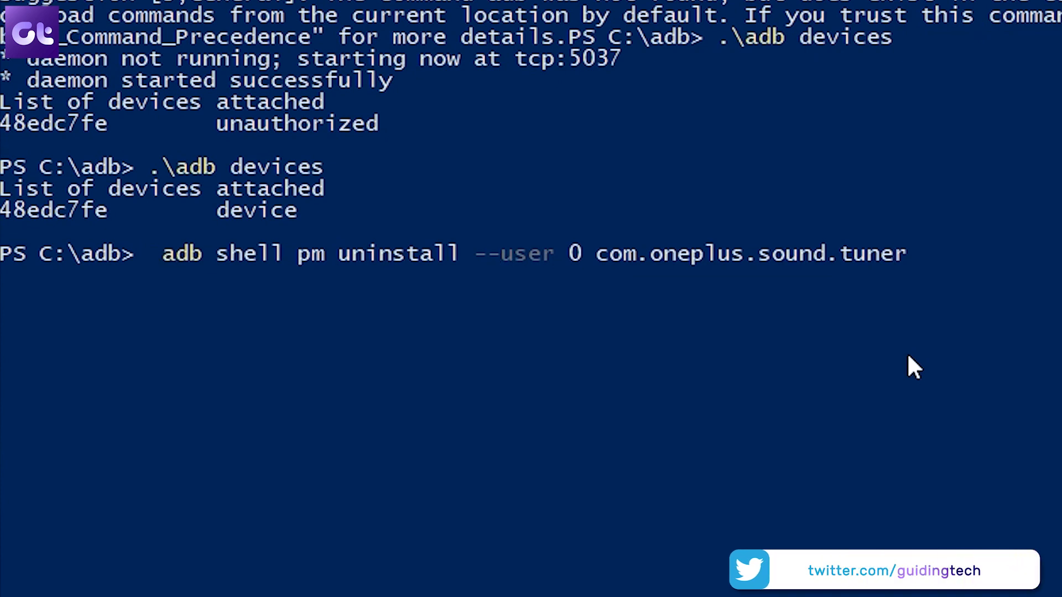
pyautogui.write('.\\')
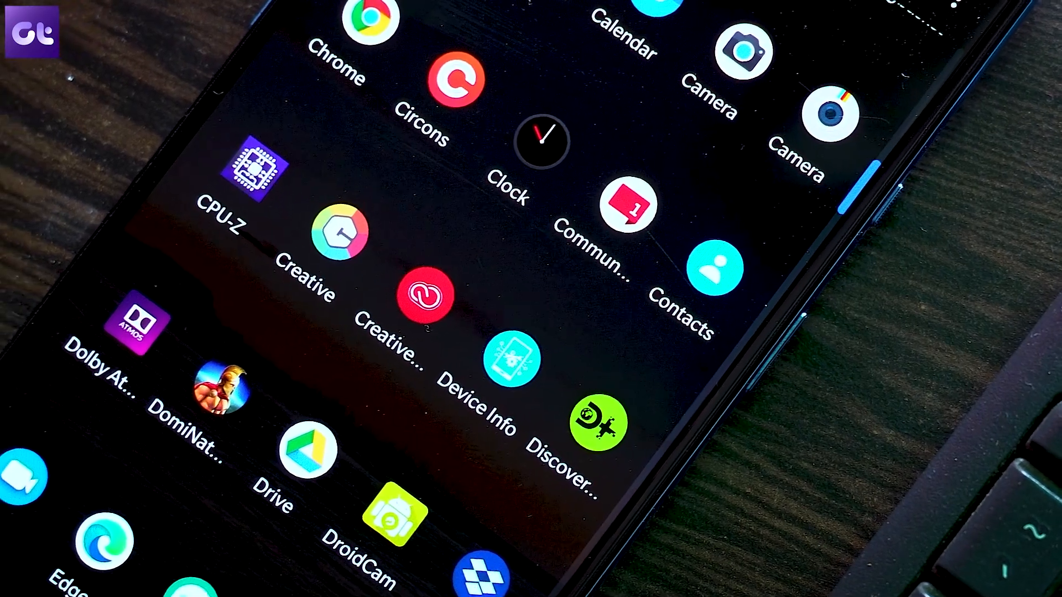
pyautogui.scroll(-3)
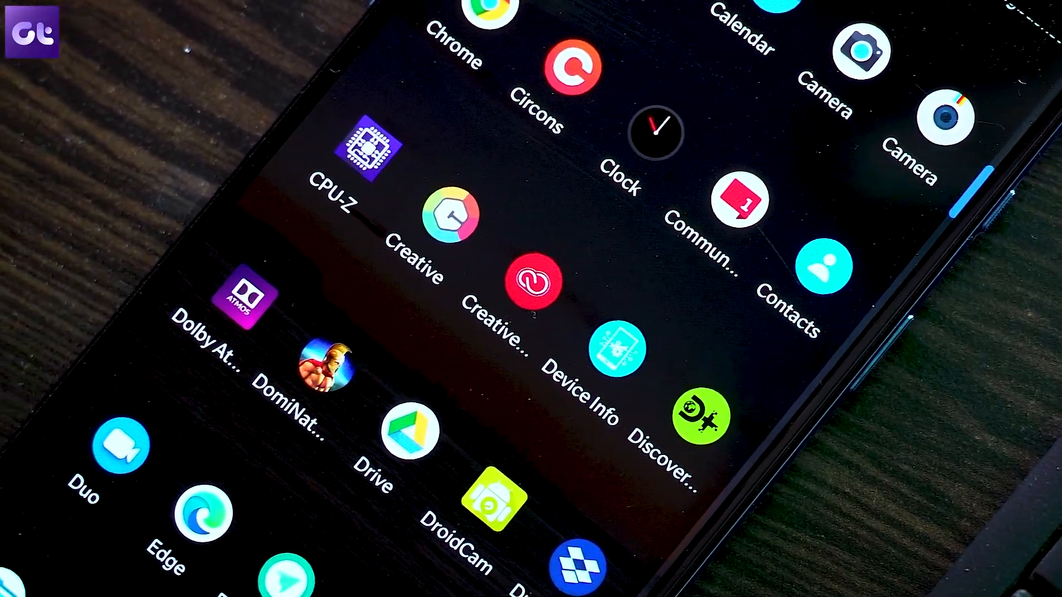